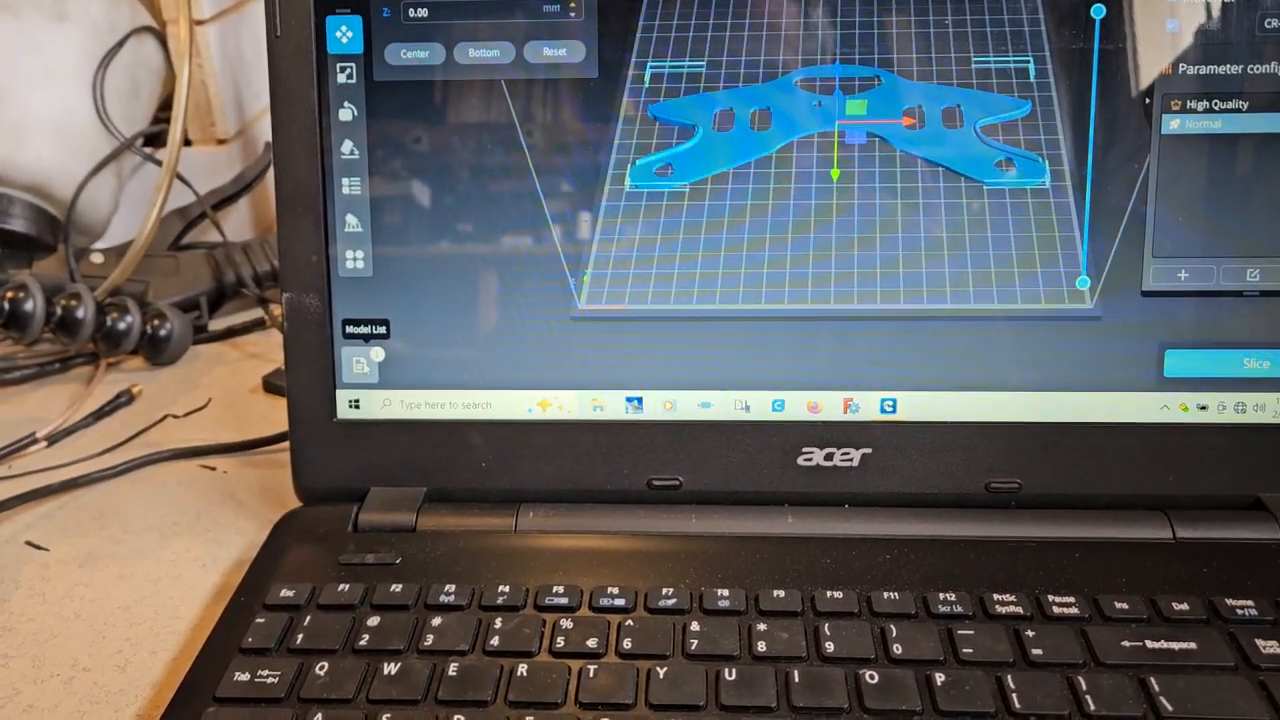
Delete the blue bracket model via the Model List, leaving the build plate empty.
click(360, 364)
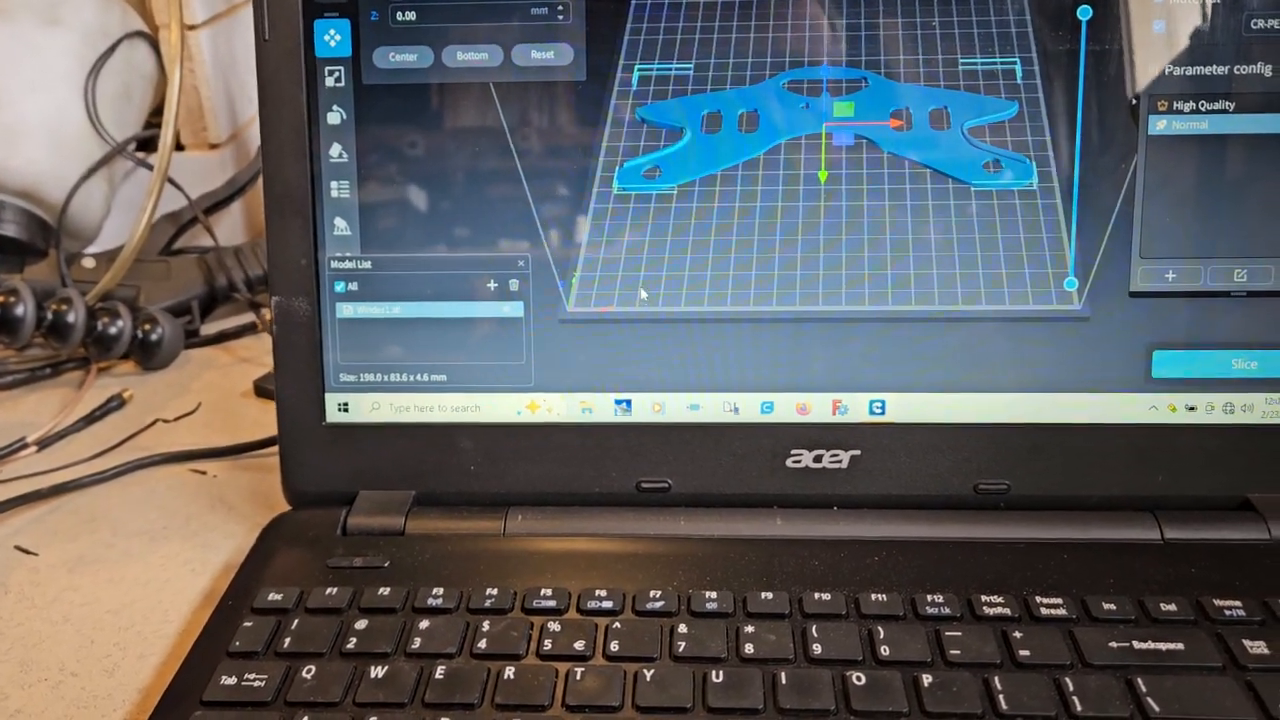
click(512, 286)
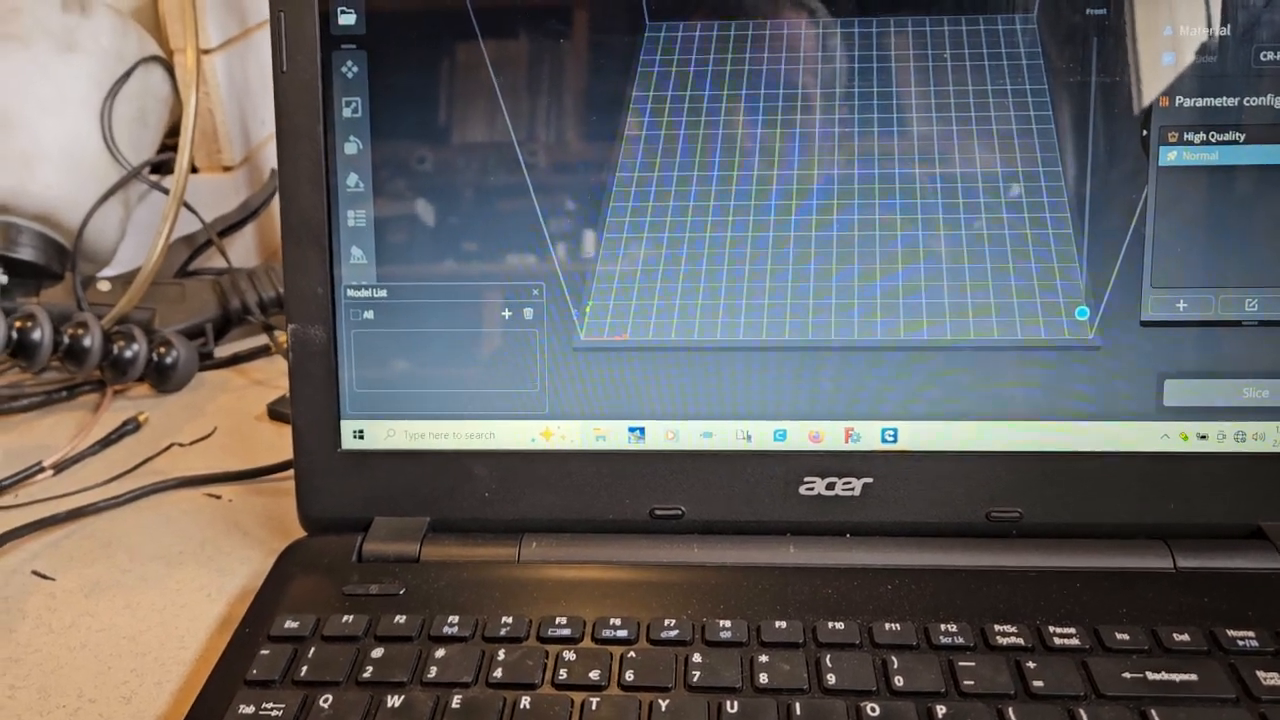
Start importing a model and browse to the Downloads folder.
click(348, 16)
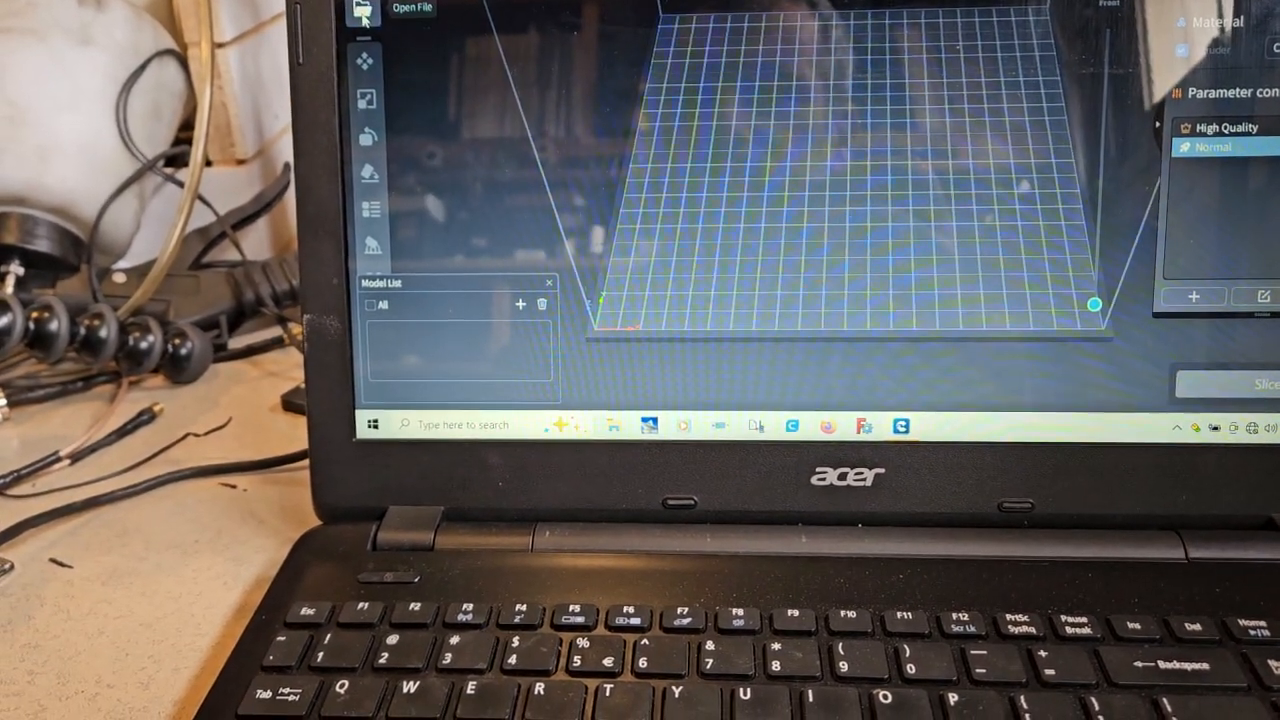
click(364, 10)
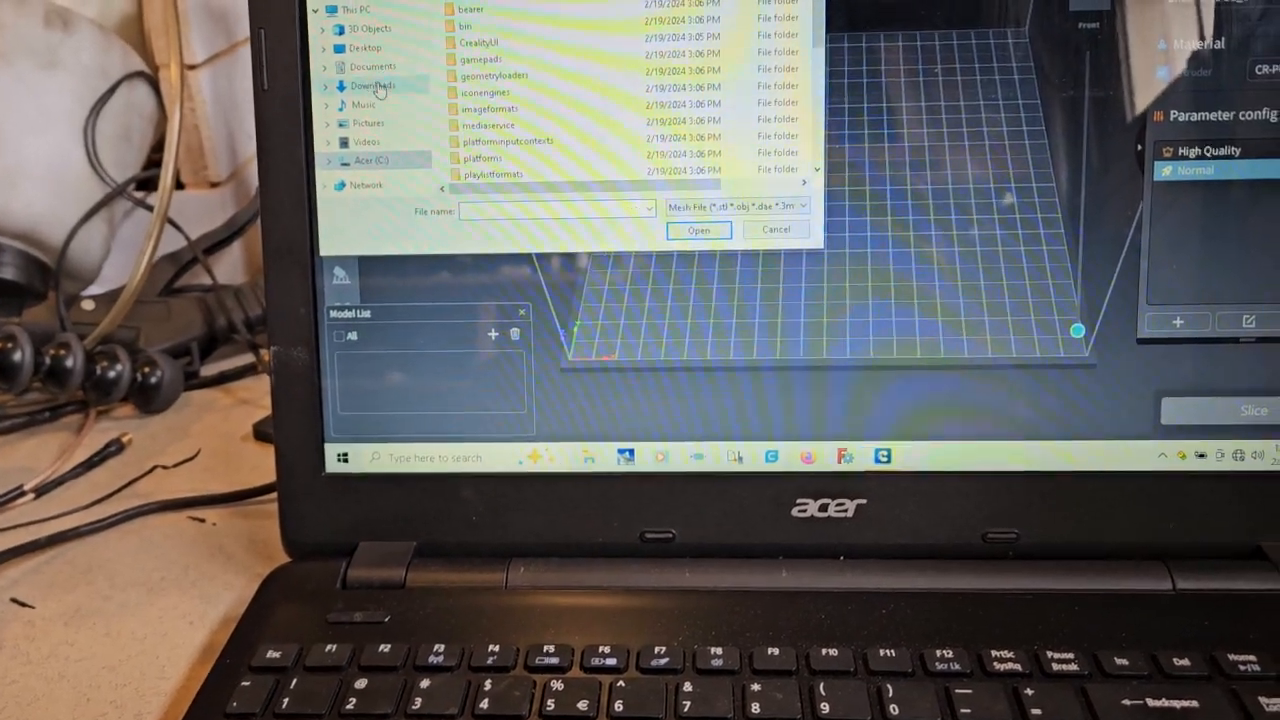
click(370, 84)
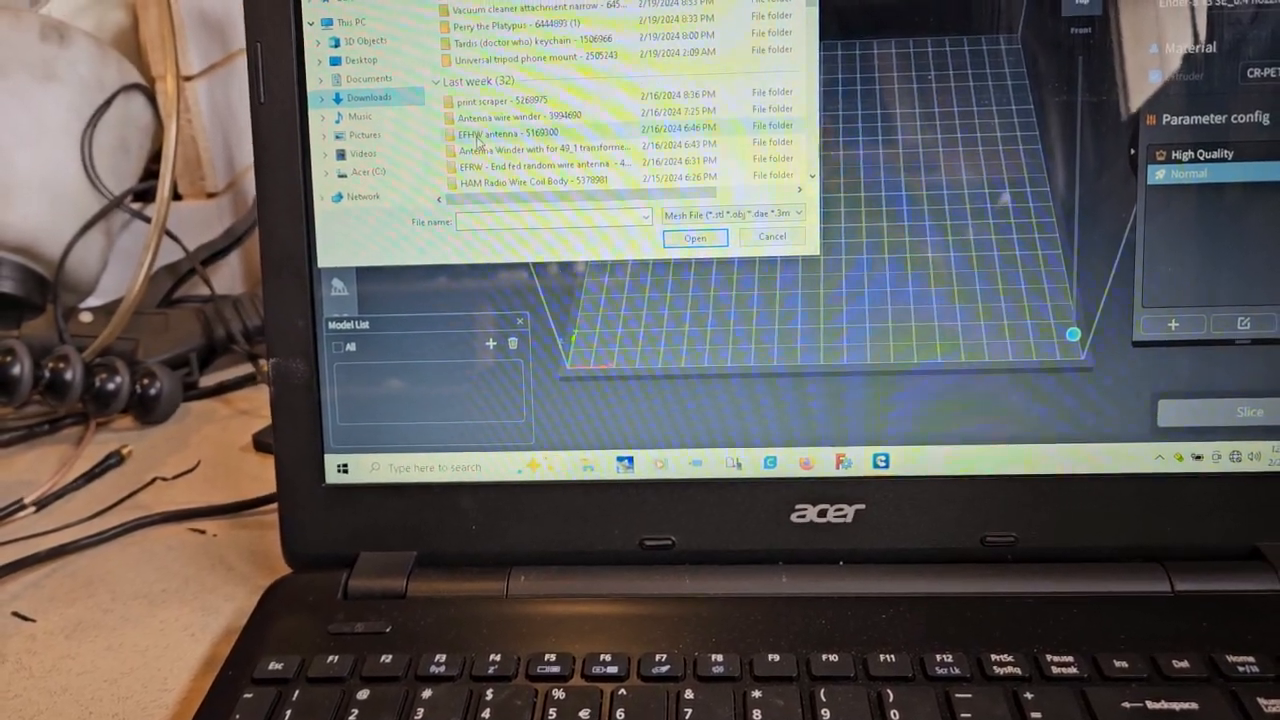
Enter the downloaded antenna model folder and select a part file to load.
click(504, 132)
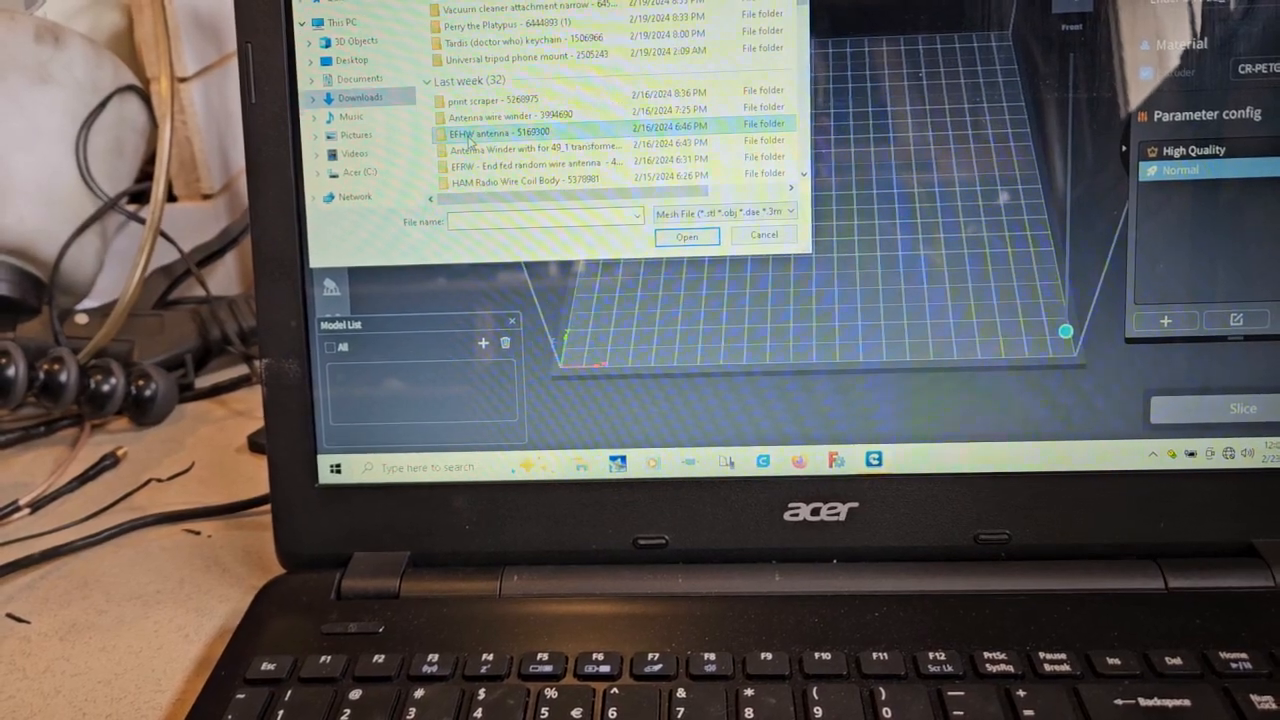
double_click(500, 132)
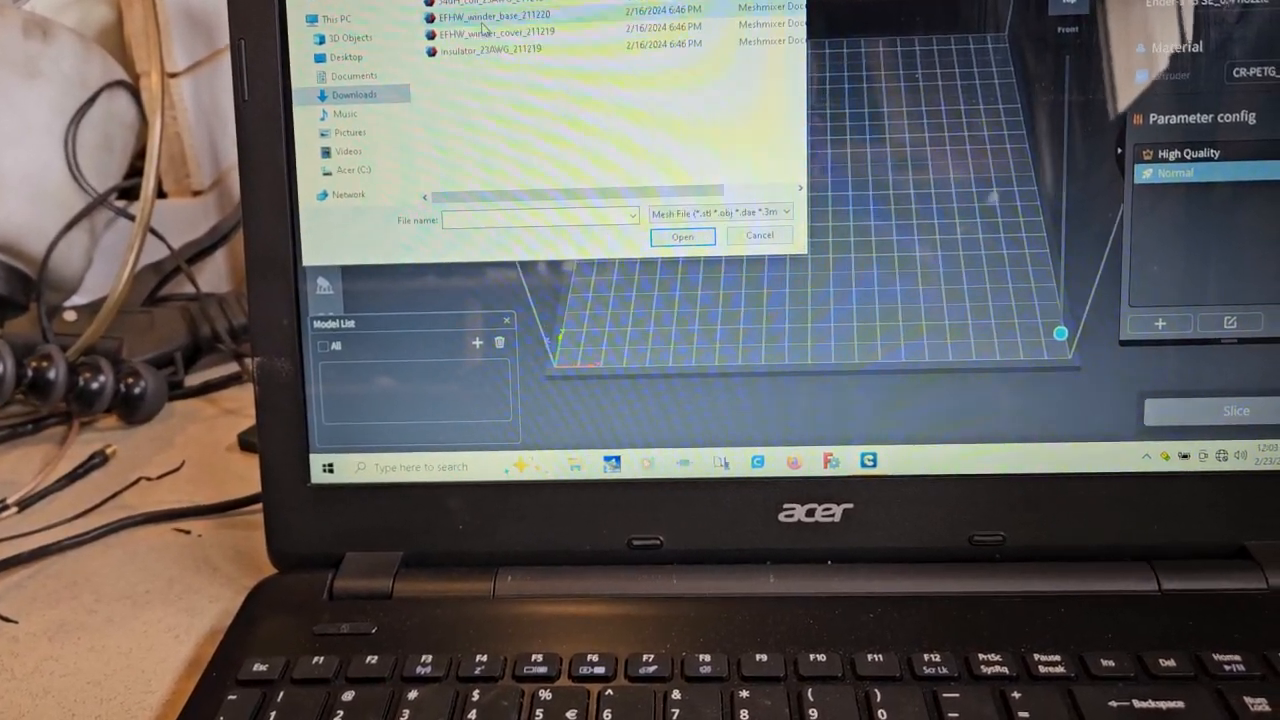
click(682, 236)
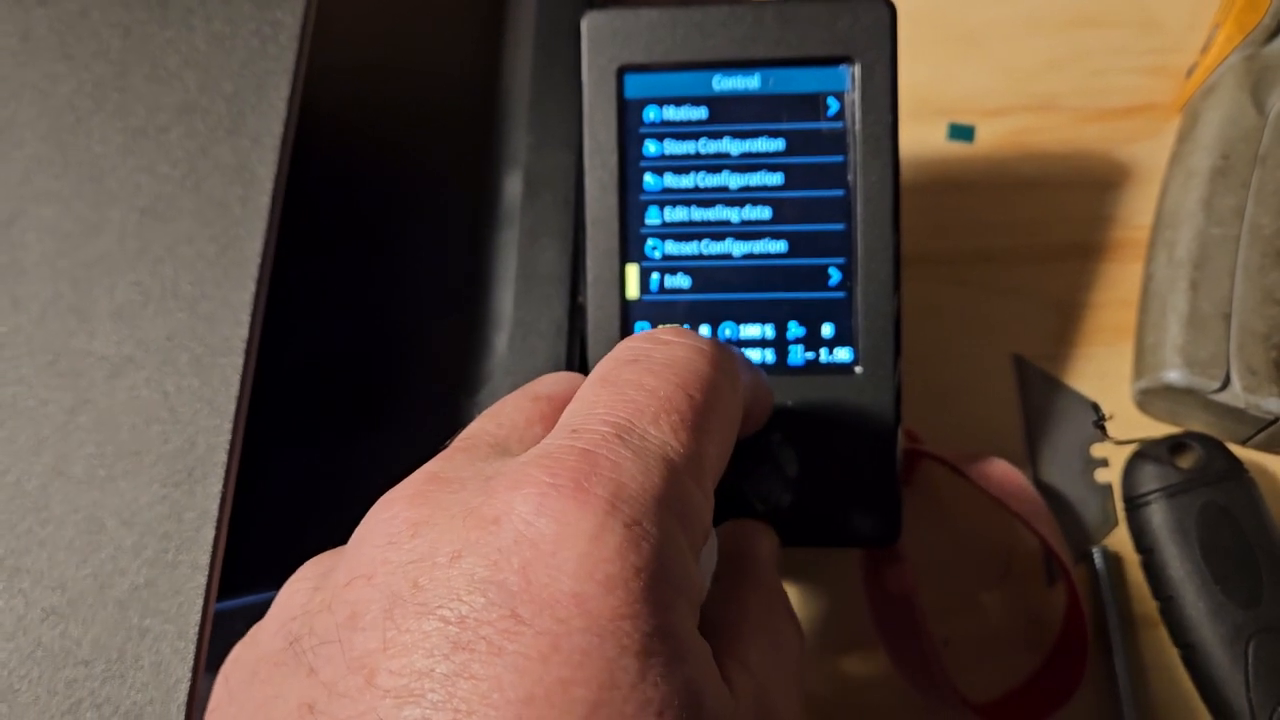
Return to the main menu and launch Auto Z offset calibration from Leveling.
click(680, 280)
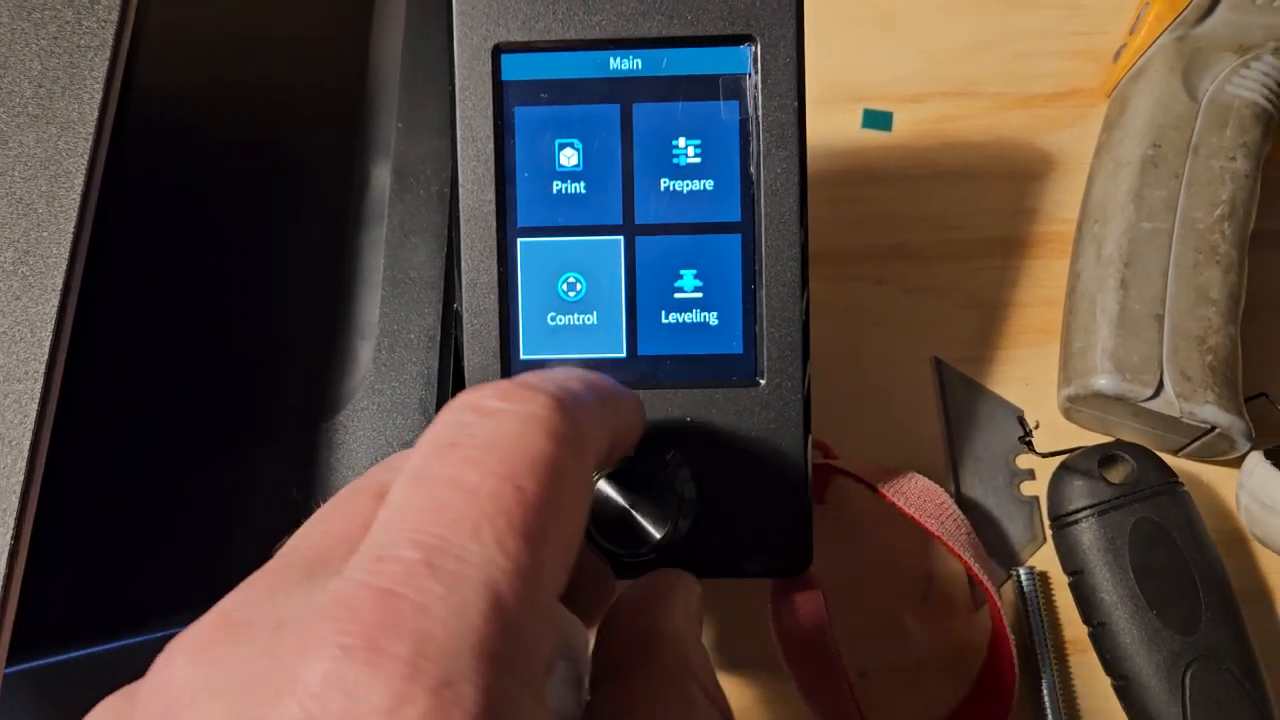
click(644, 516)
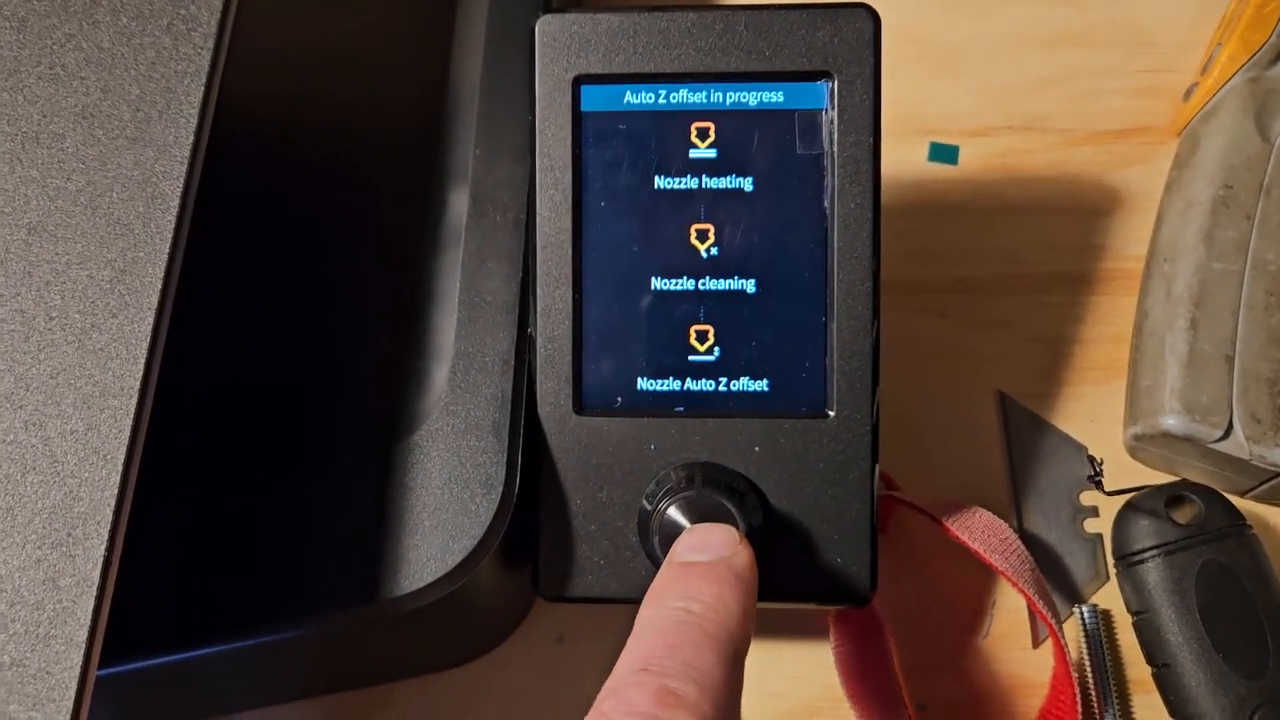